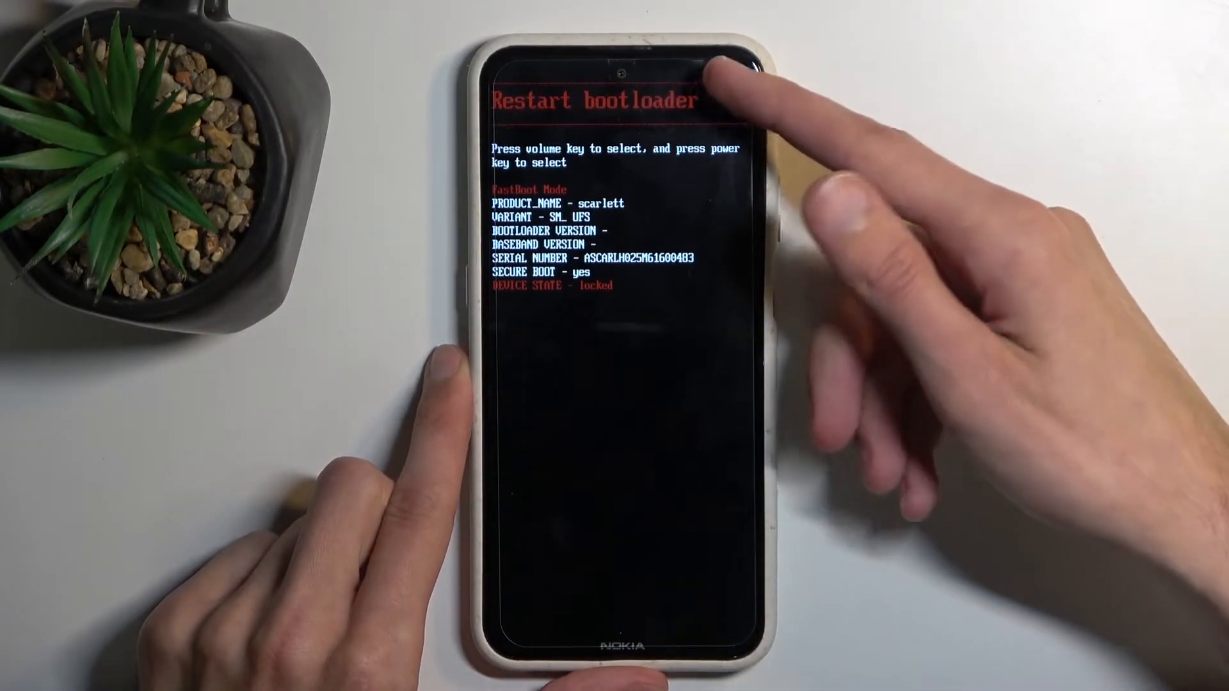
# Cycle the Fastboot menu through START, Restart bootloader and Power off with the volume keys.
pyautogui.press('volumedown')
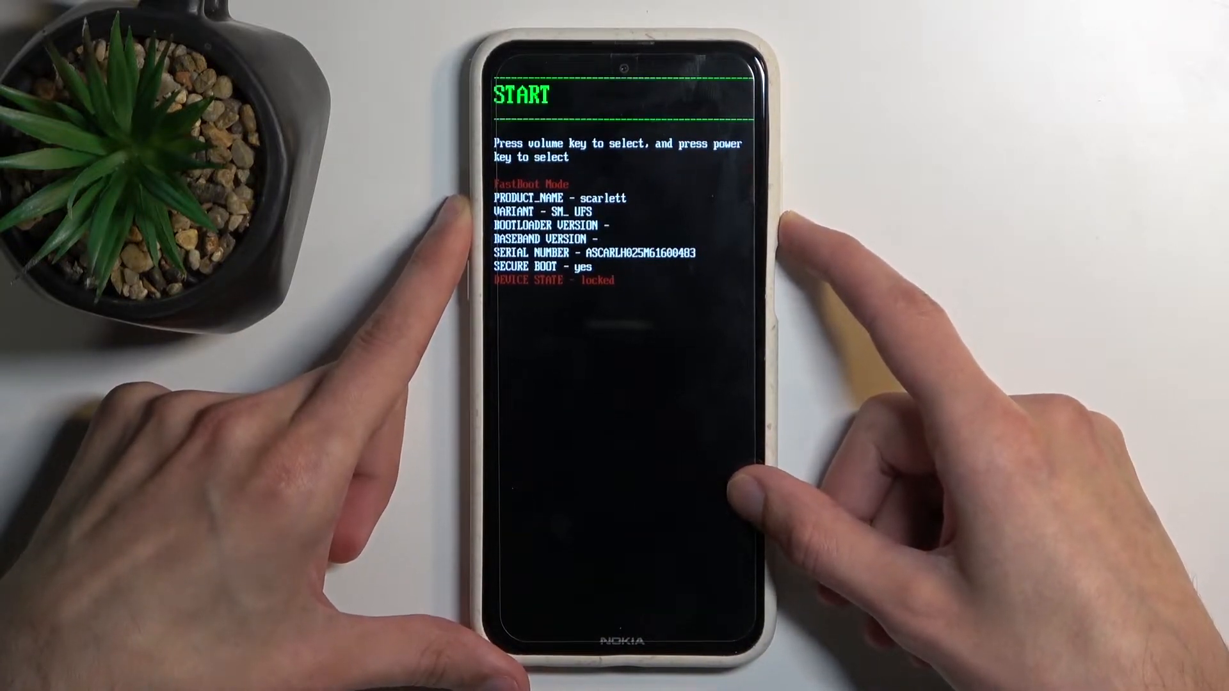
pyautogui.press('VolumeDown')
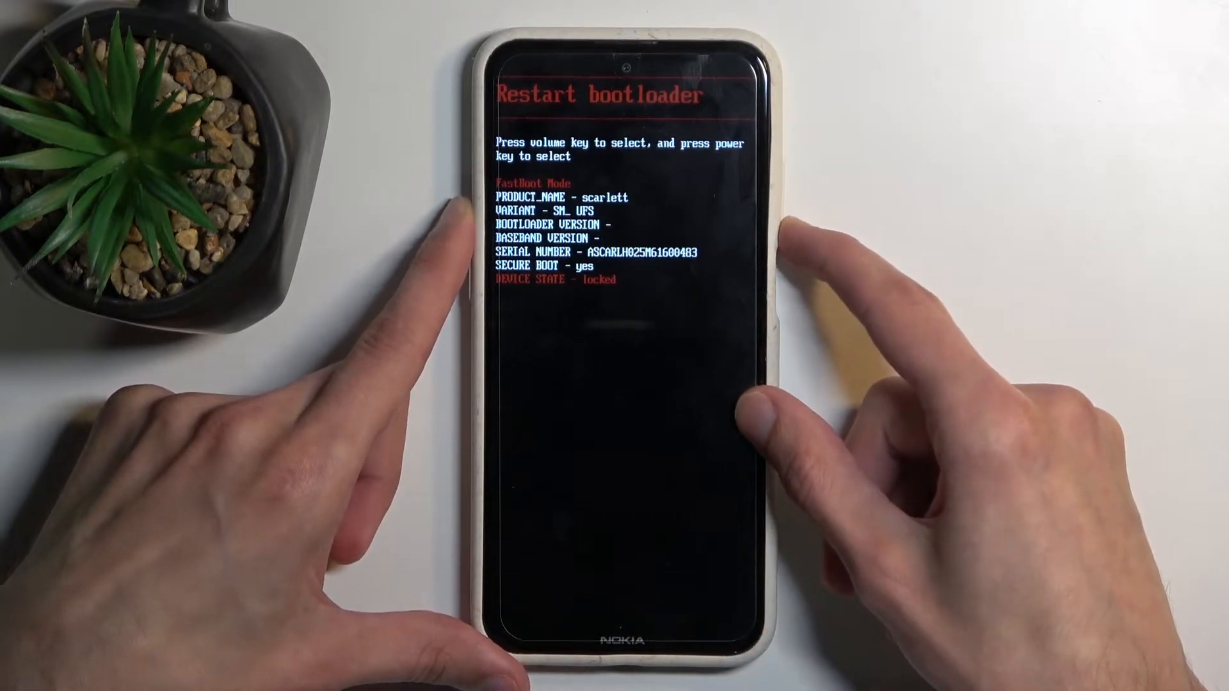
pyautogui.press('volumeup')
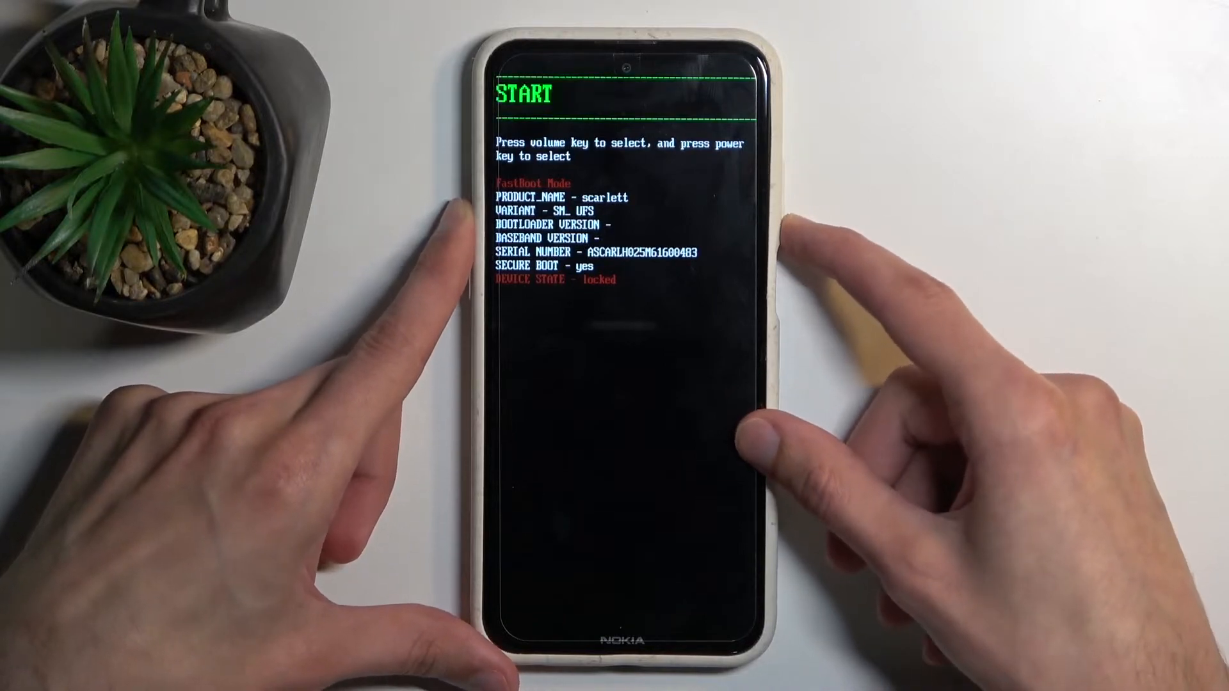
pyautogui.press('volumedown')
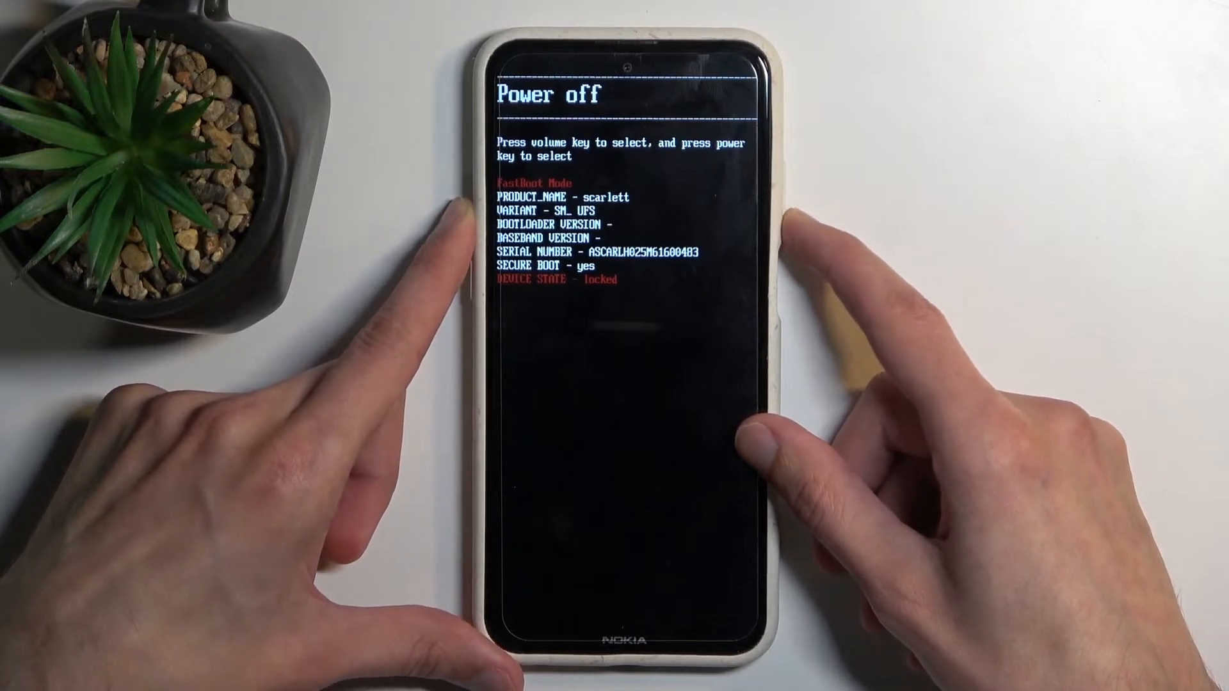
# Select START to boot Android normally, then draw the unlock pattern to reach the home screen.
pyautogui.press('volumeup')
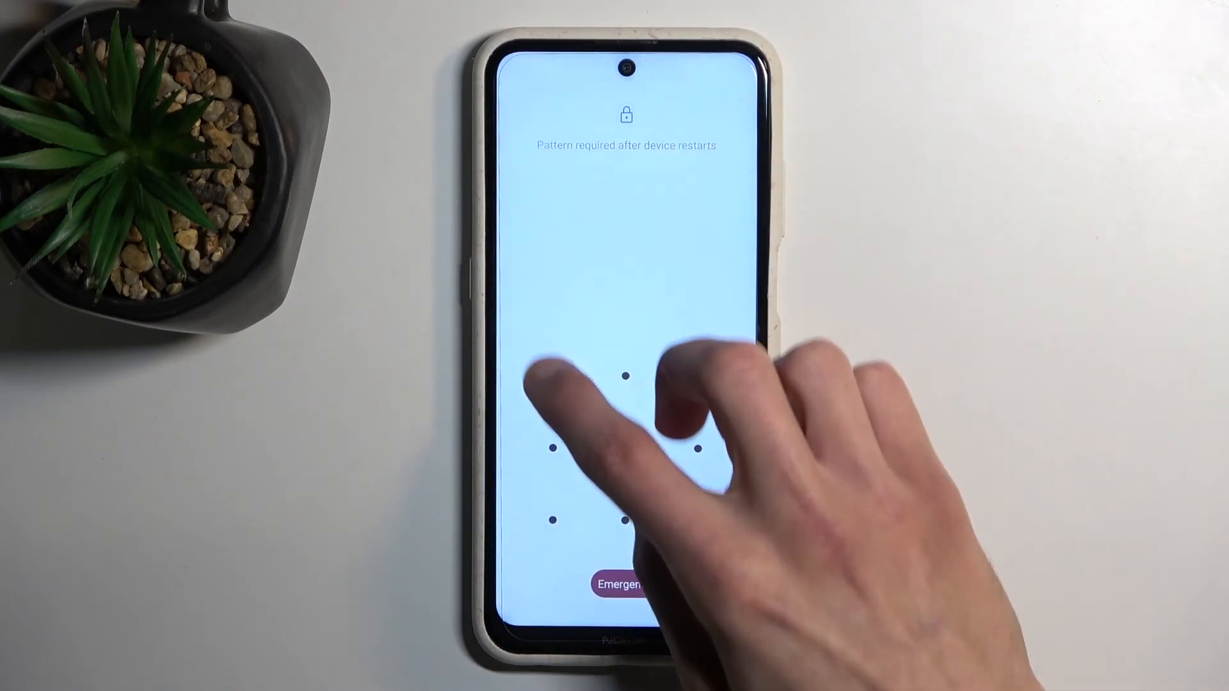
pyautogui.moveTo(551, 376); pyautogui.dragTo(694, 523)
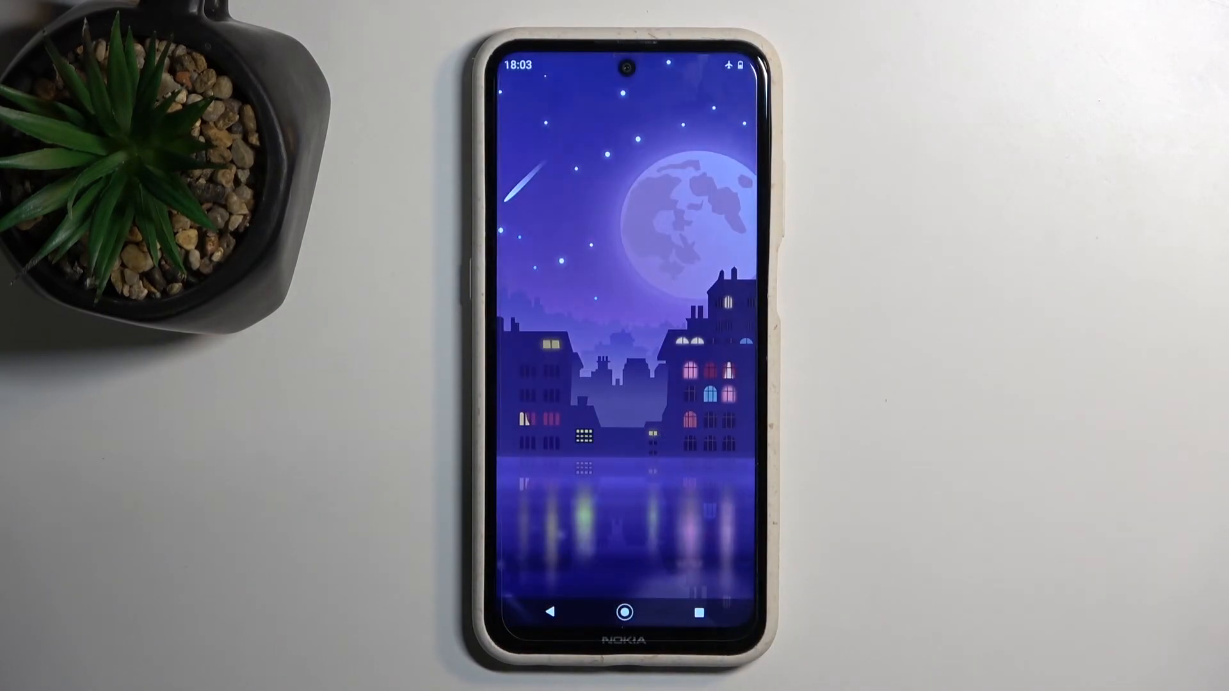